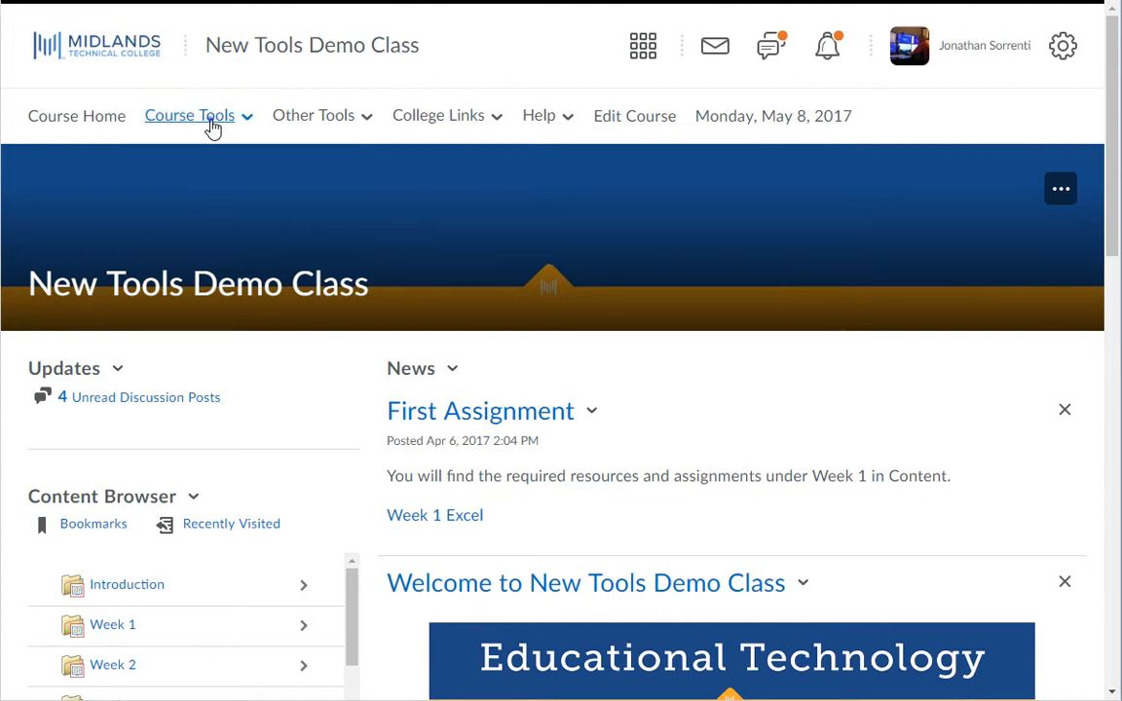
- Open the Attendance tool from the Course Tools menu for New Tools Demo Class
click(189, 115)
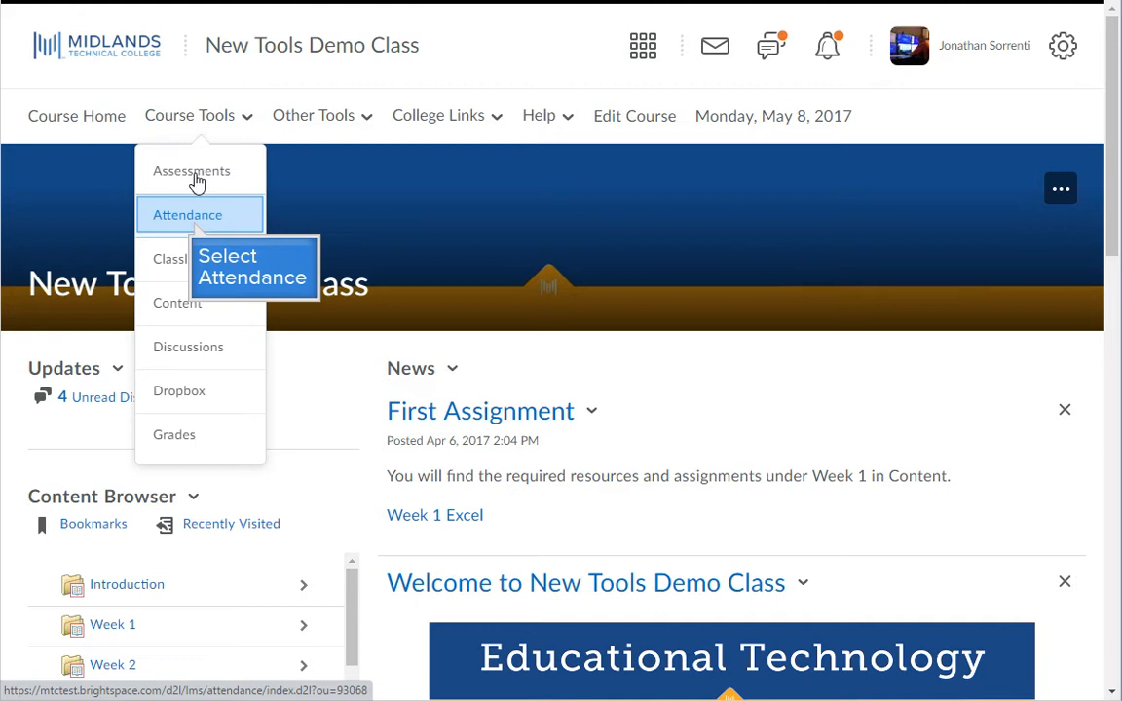
click(187, 215)
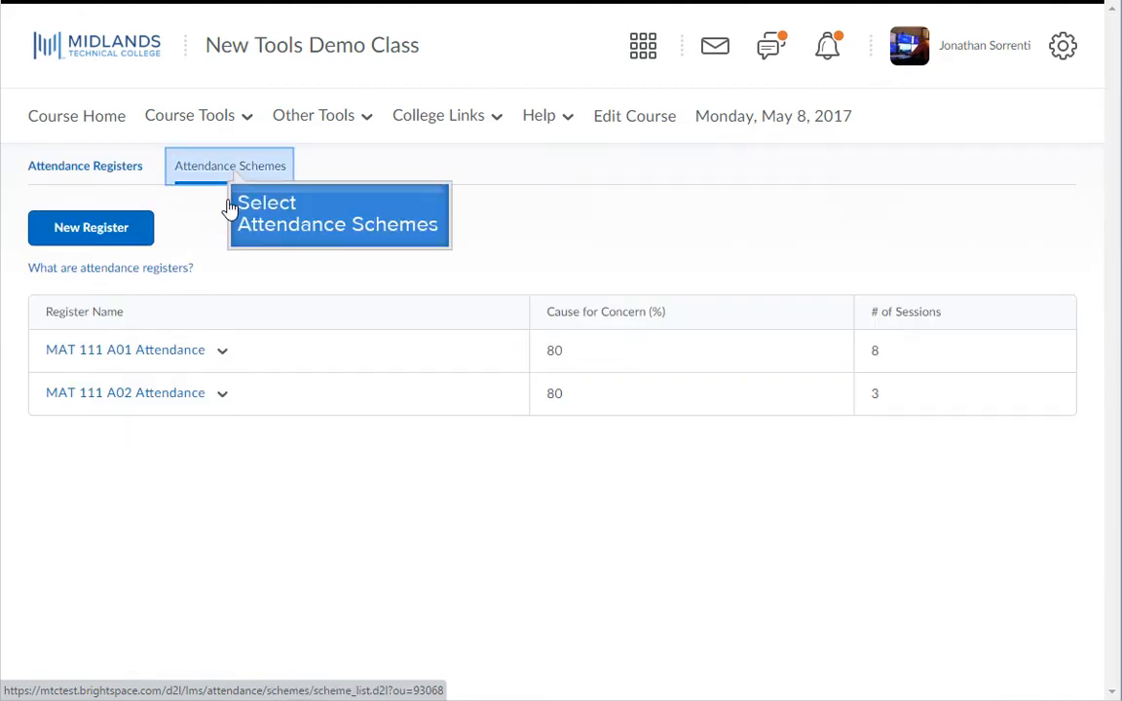
- View the Attendance Schemes tab, showing System Scheme PTAE as default and Present/Absent/MedEx
click(229, 165)
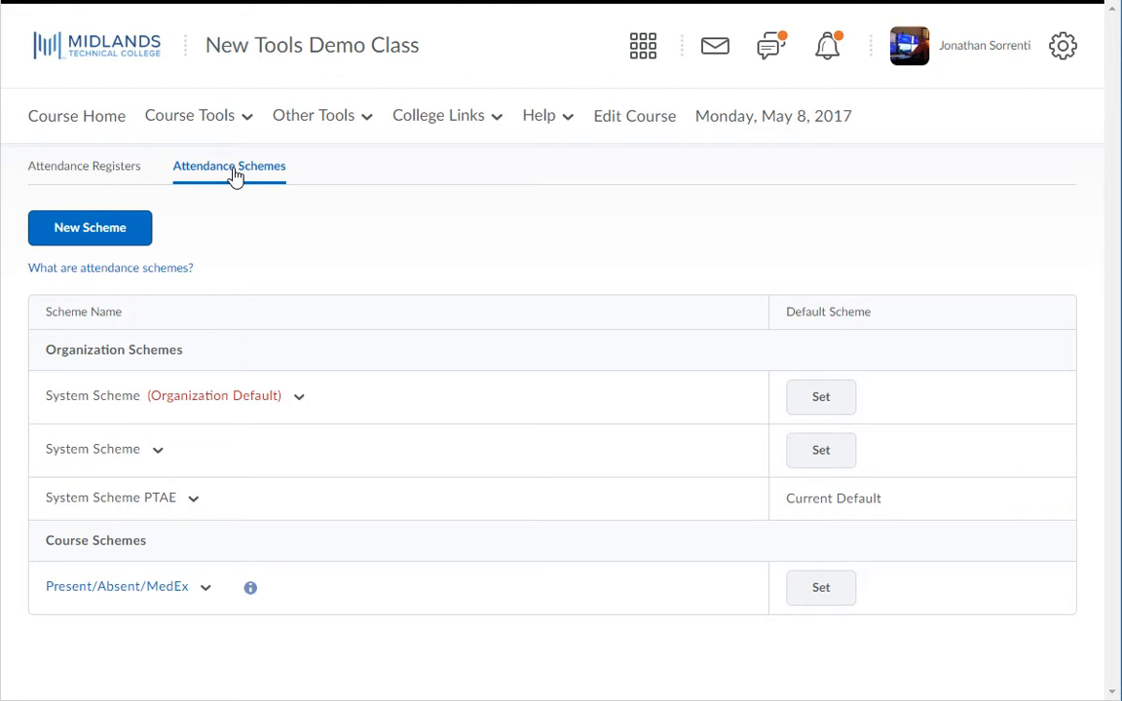
click(299, 396)
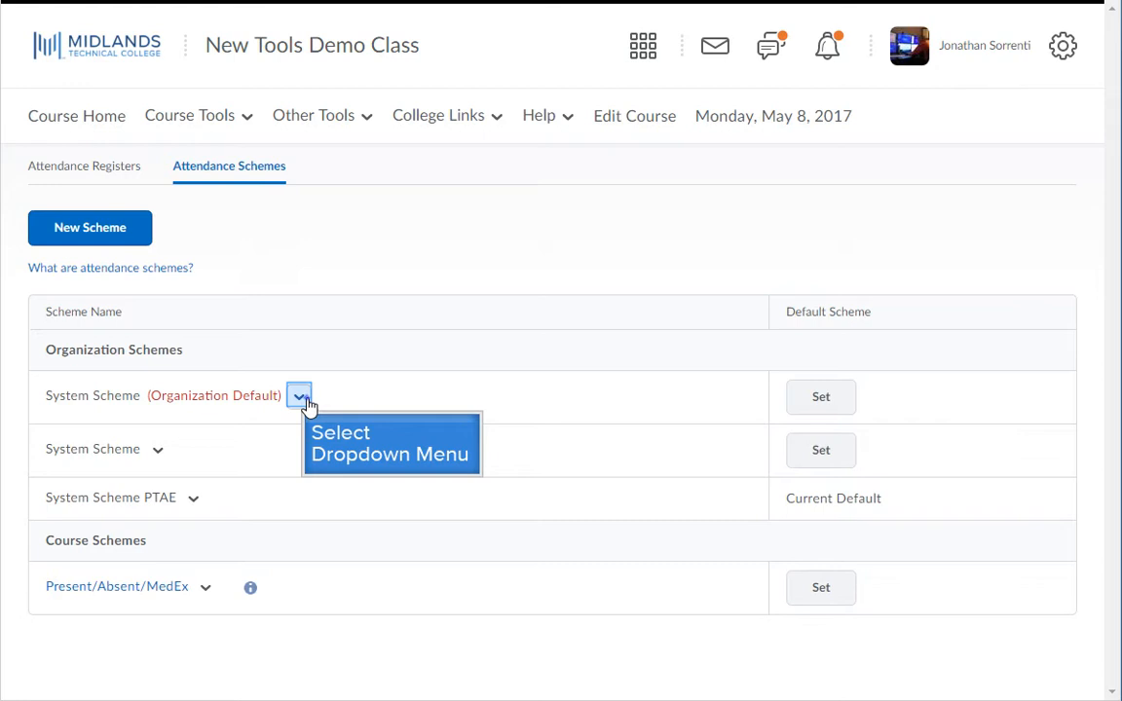
click(299, 397)
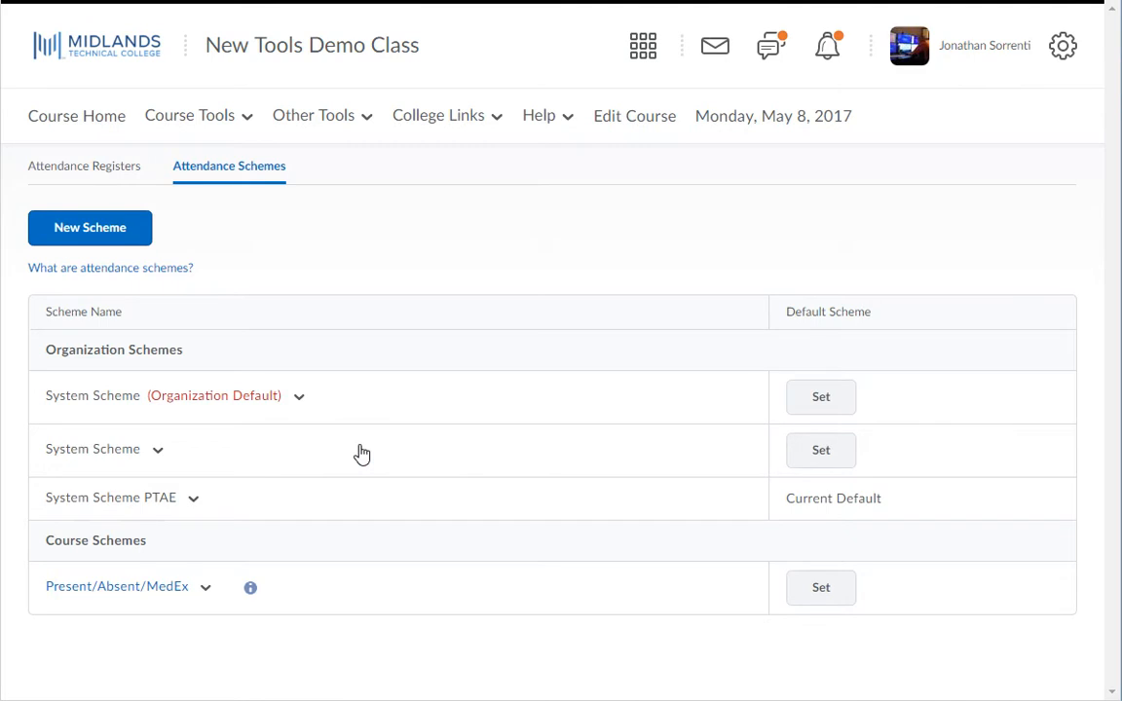
mouse_move(806, 462)
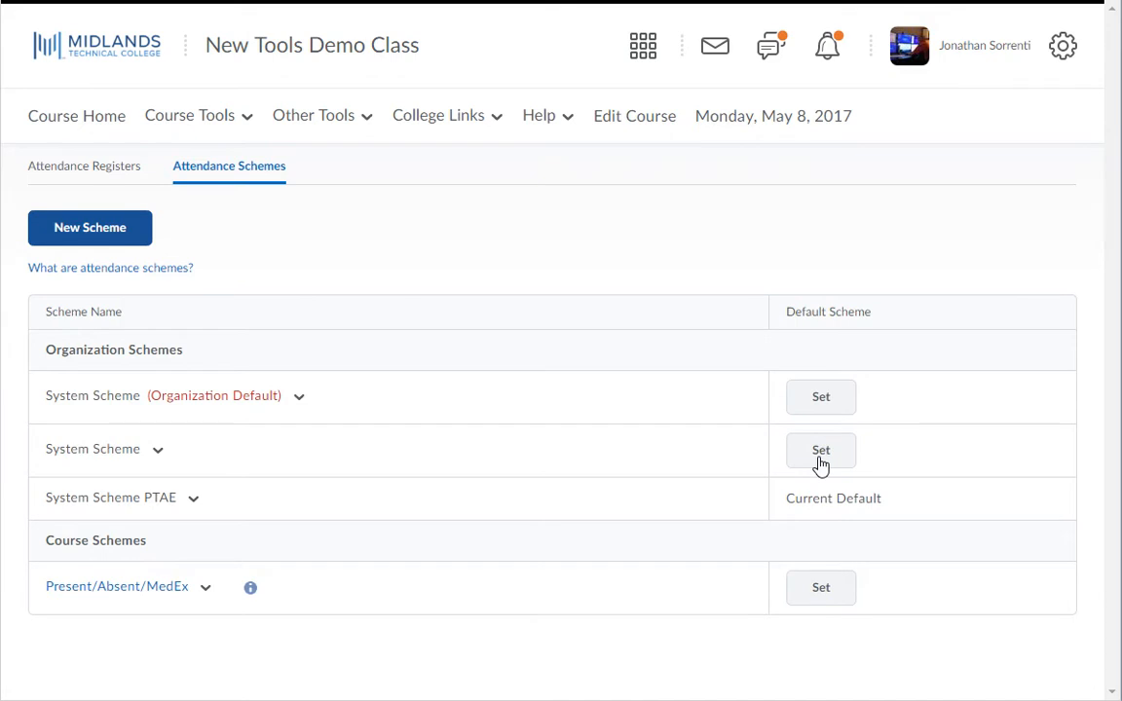
mouse_move(90, 227)
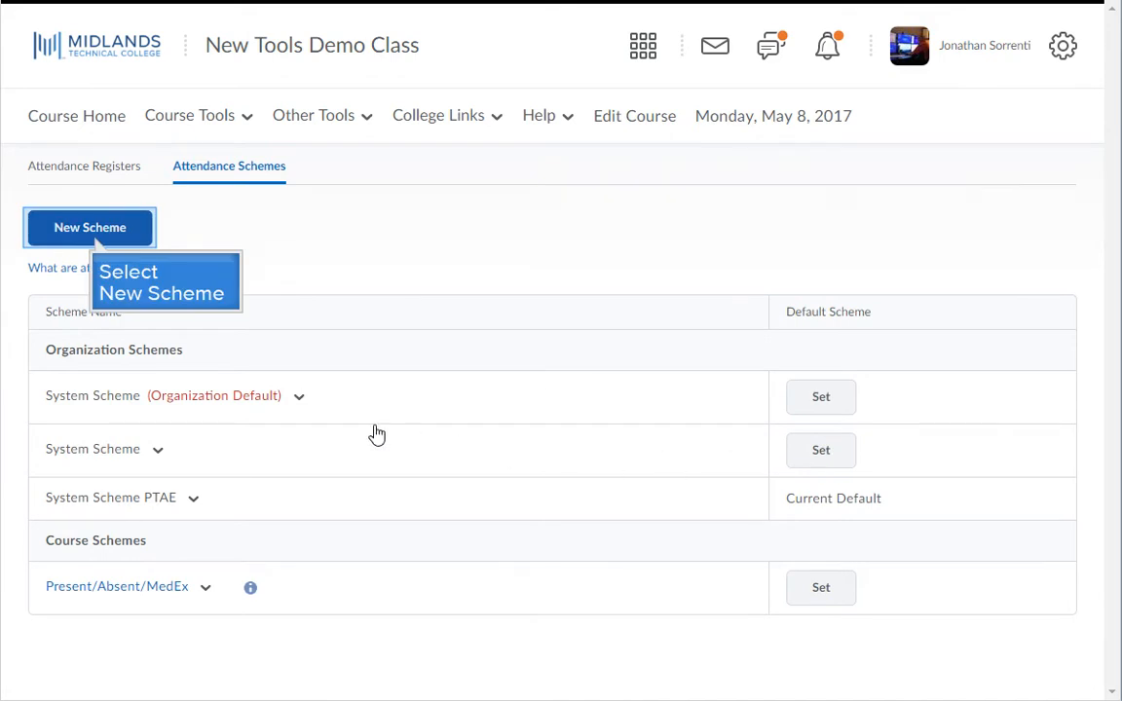
- Create a new attendance scheme named 'Present / Tardy / Absent'
click(90, 227)
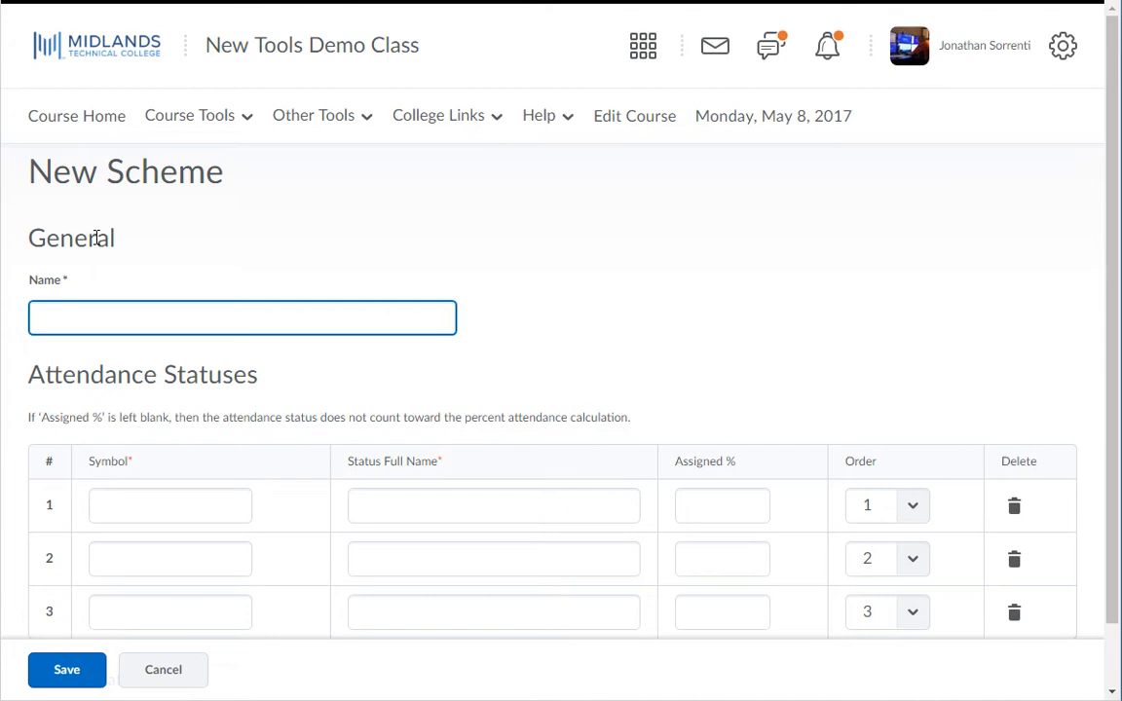
click(241, 317)
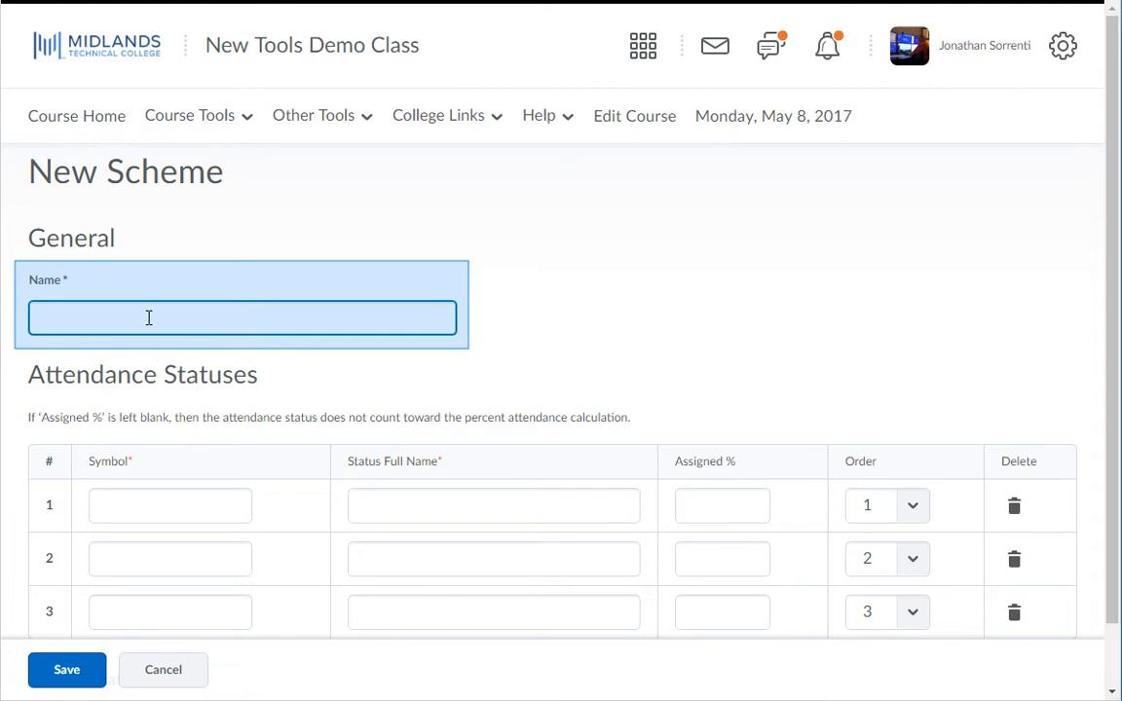
text(Present / Tardy / Absent)
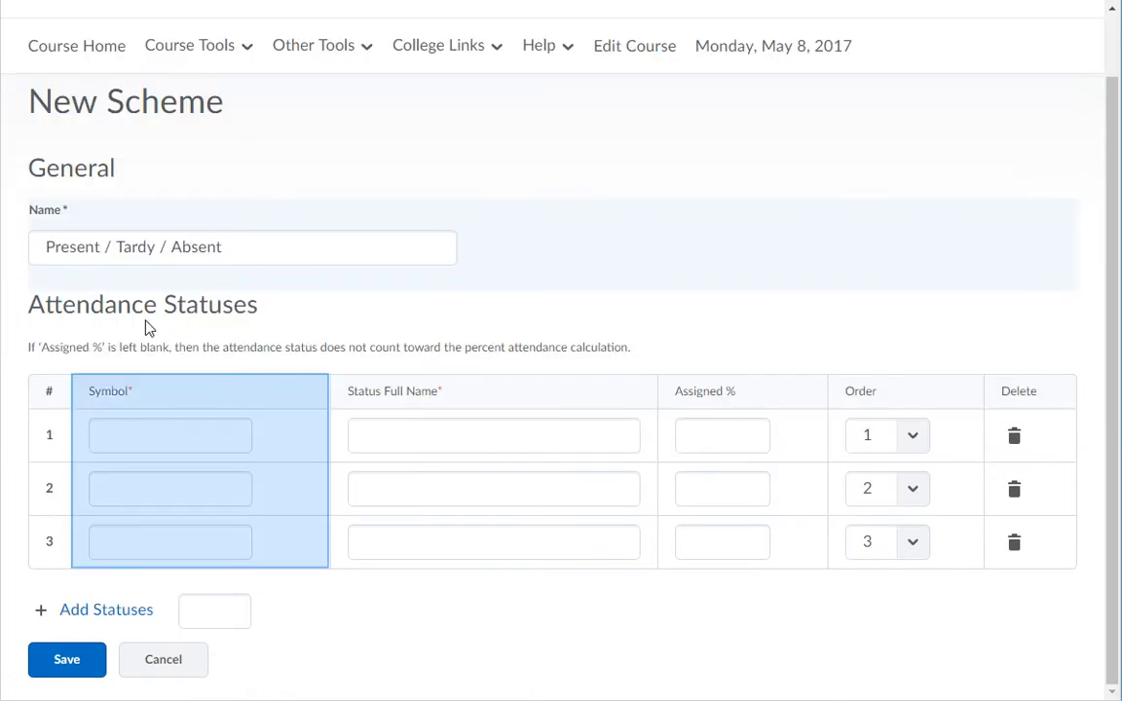
mouse_move(146, 404)
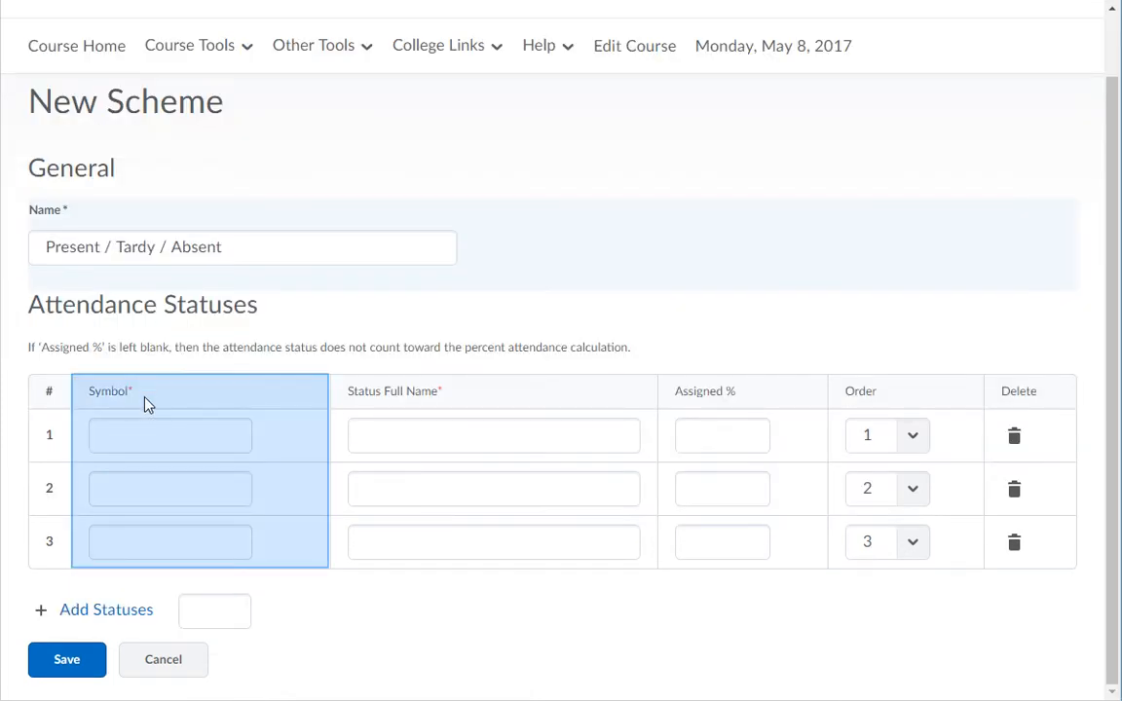
- Fill the status rows: P Present 100%, T Tardy 50%, A Absent 0%
click(146, 404)
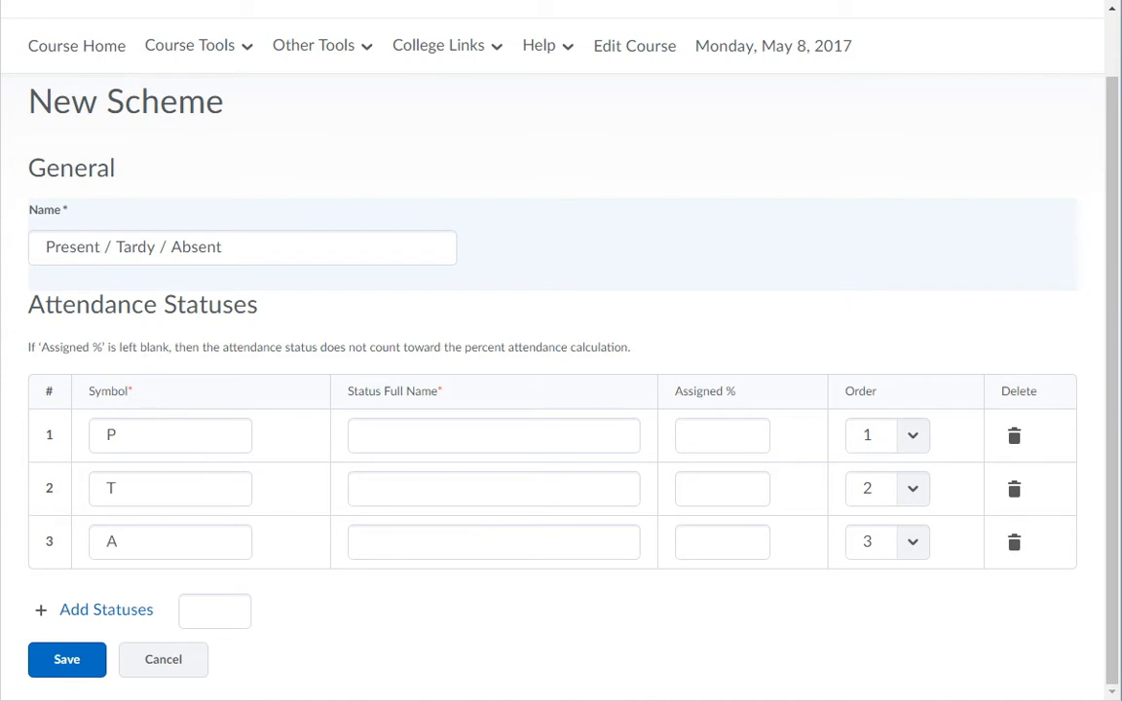
mouse_move(149, 405)
text(Tardy)
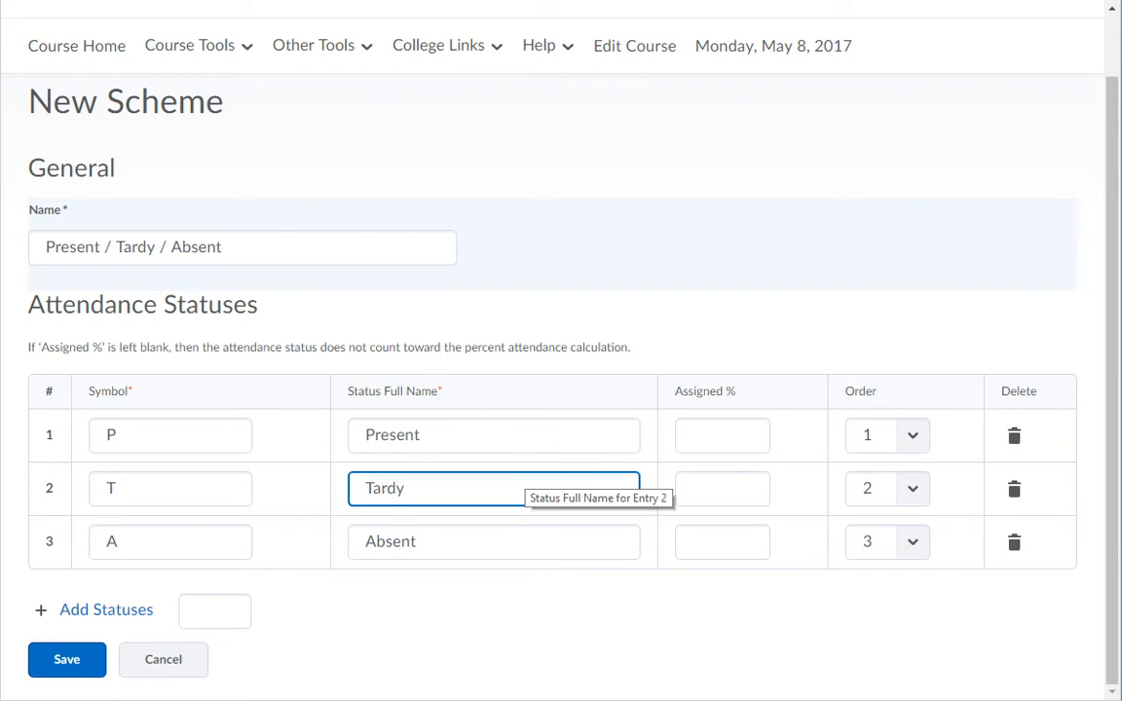
mouse_move(492, 412)
text(100)
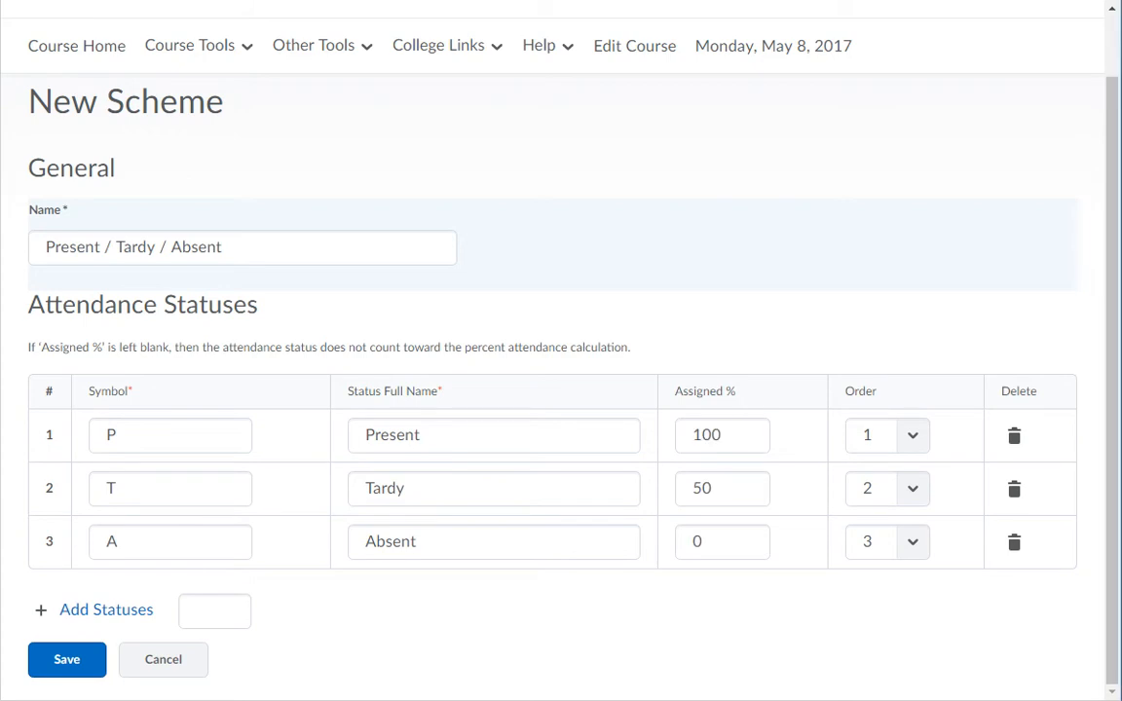
click(214, 611)
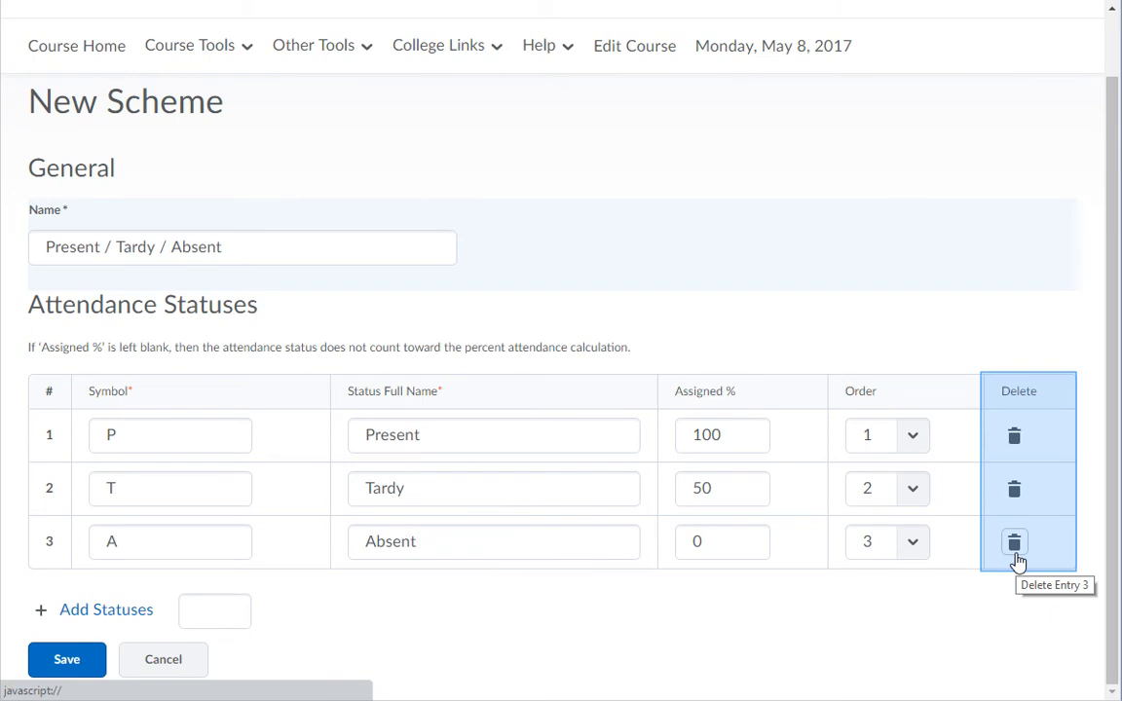
mouse_move(66, 659)
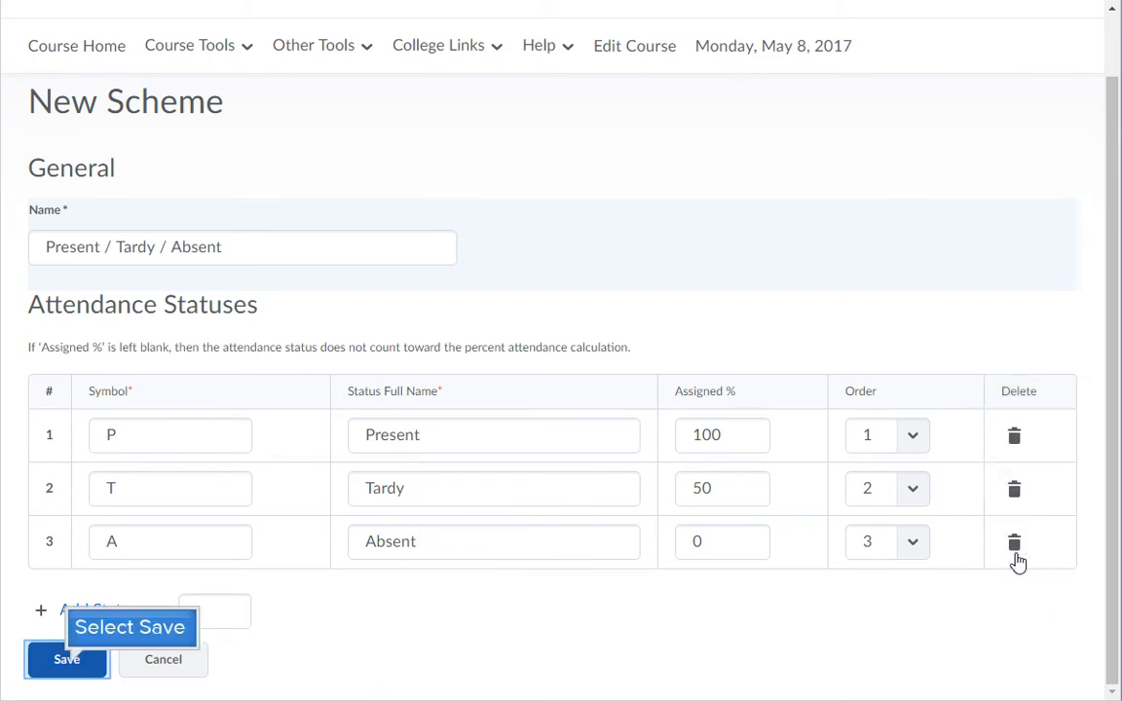
mouse_move(177, 610)
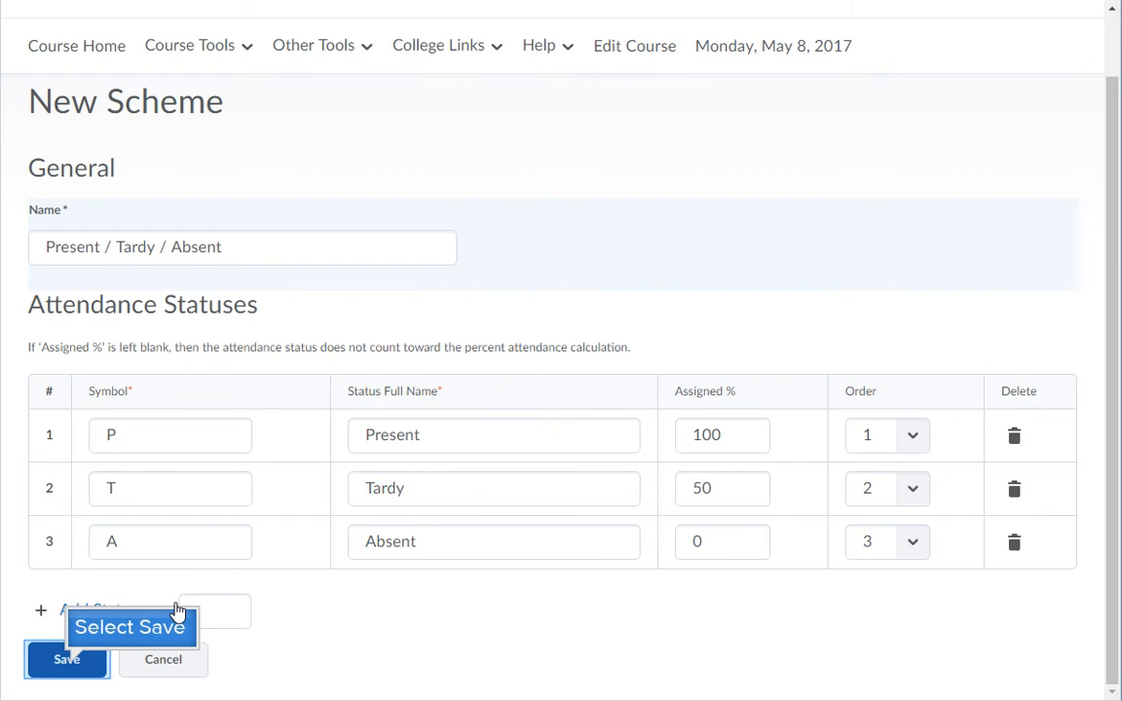
- Save the Present / Tardy / Absent scheme and return to the schemes list
click(66, 659)
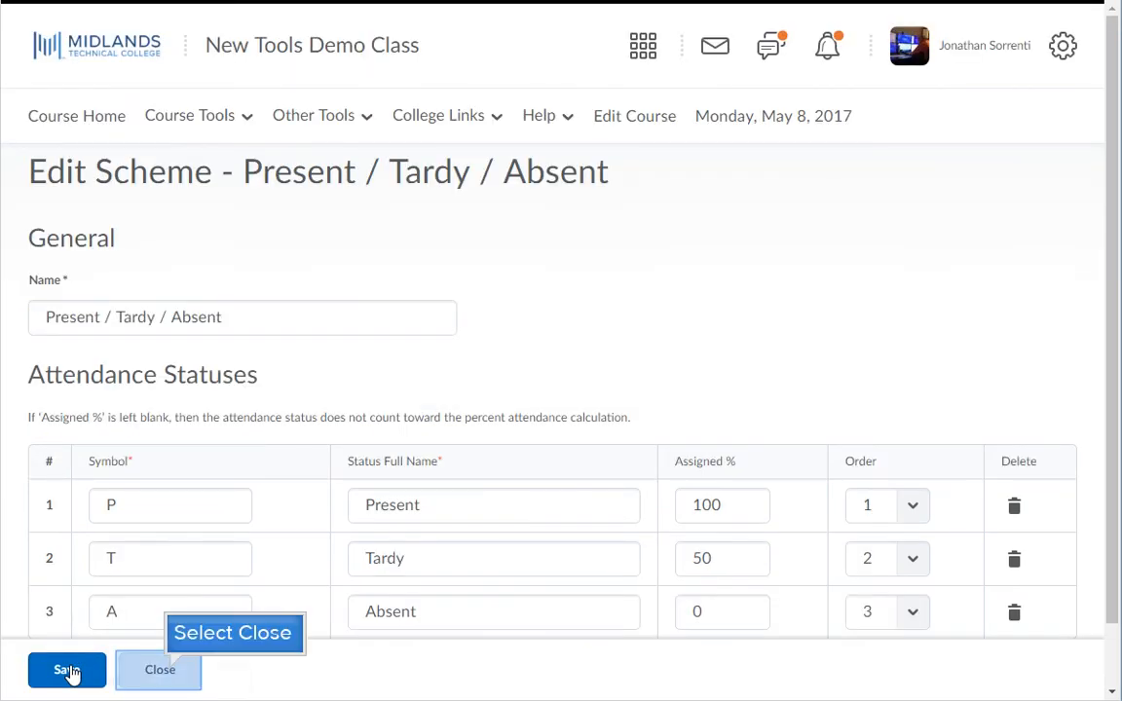
mouse_move(159, 674)
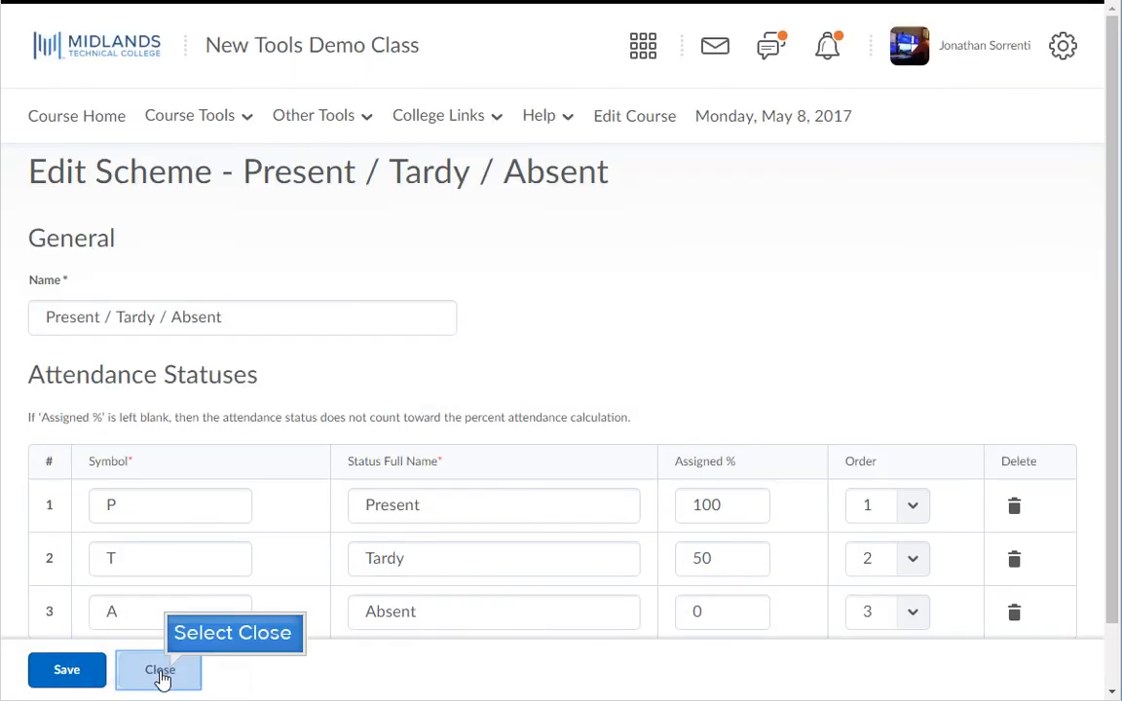
click(159, 670)
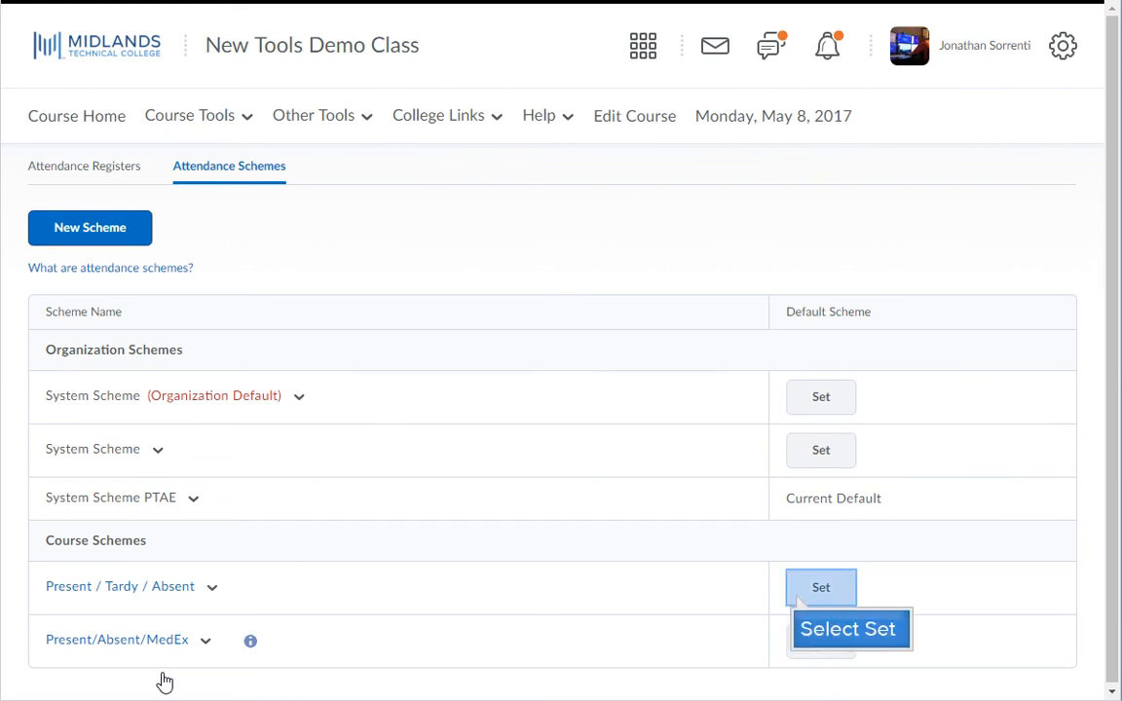
mouse_move(799, 599)
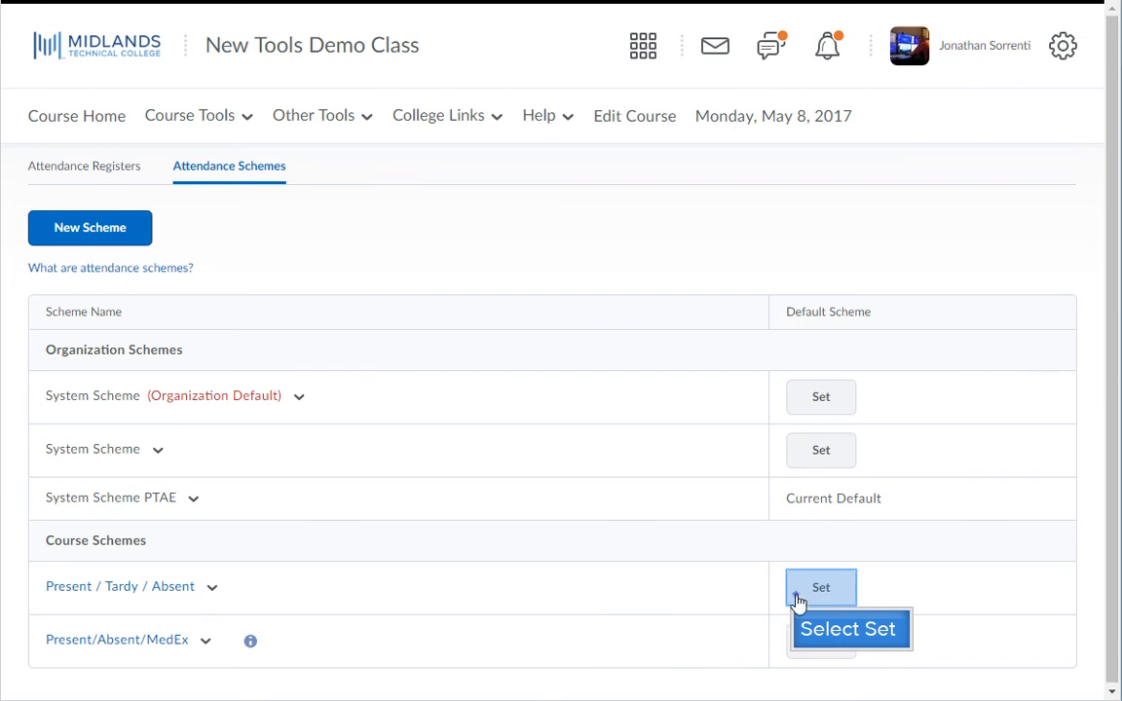
- Choose Set as default for Present / Tardy / Absent
click(821, 586)
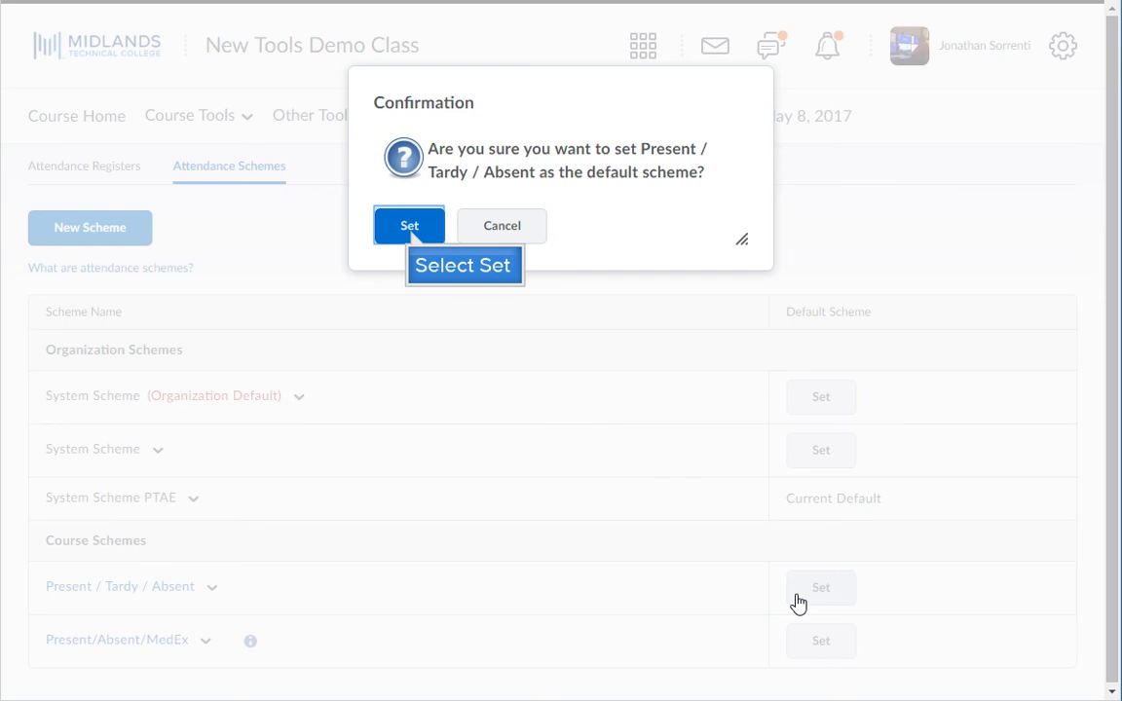
mouse_move(412, 237)
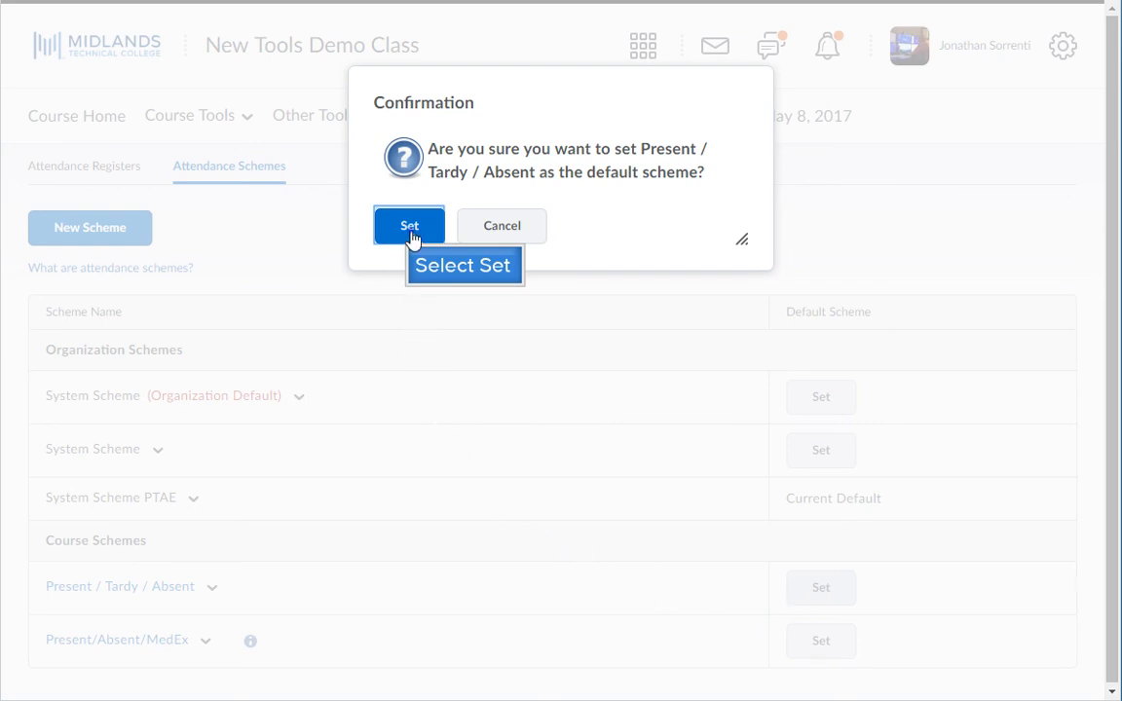
- Confirm Present / Tardy / Absent as the new default, replacing System Scheme PTAE
click(409, 225)
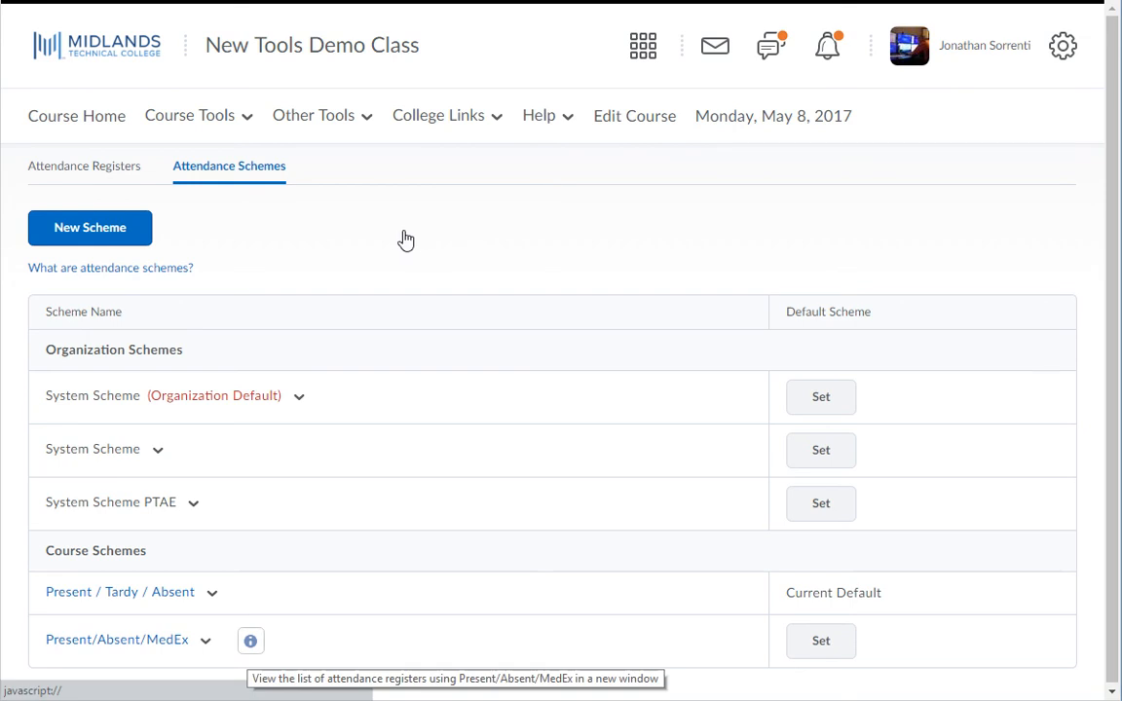
mouse_move(250, 640)
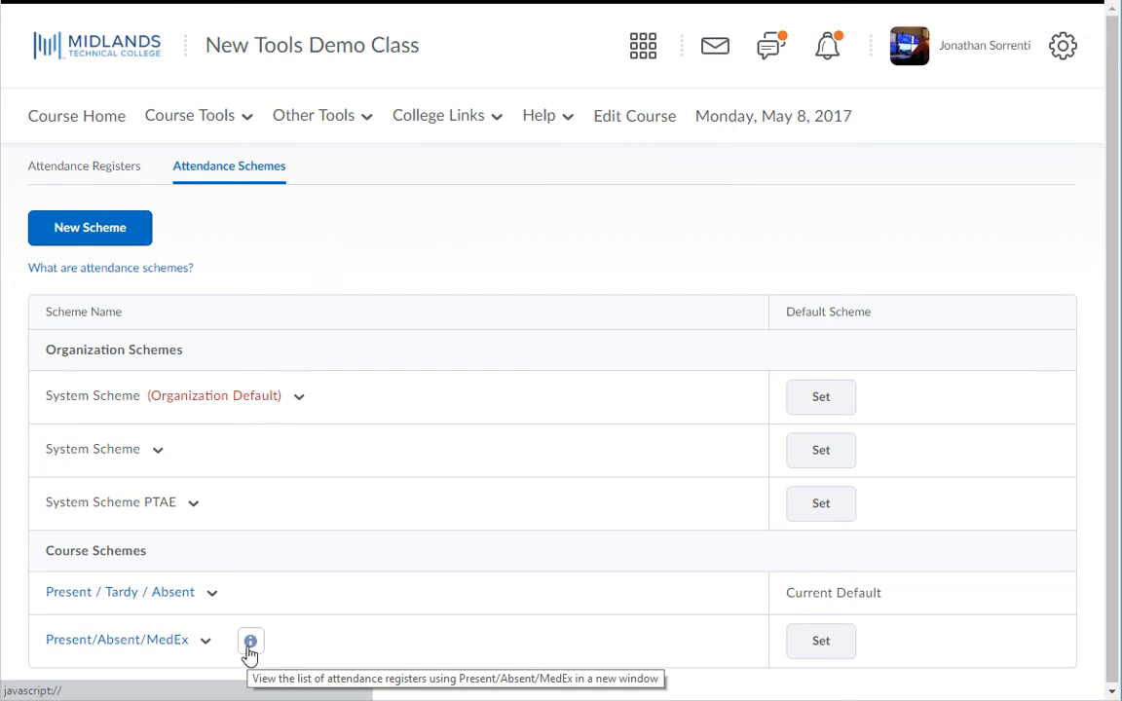